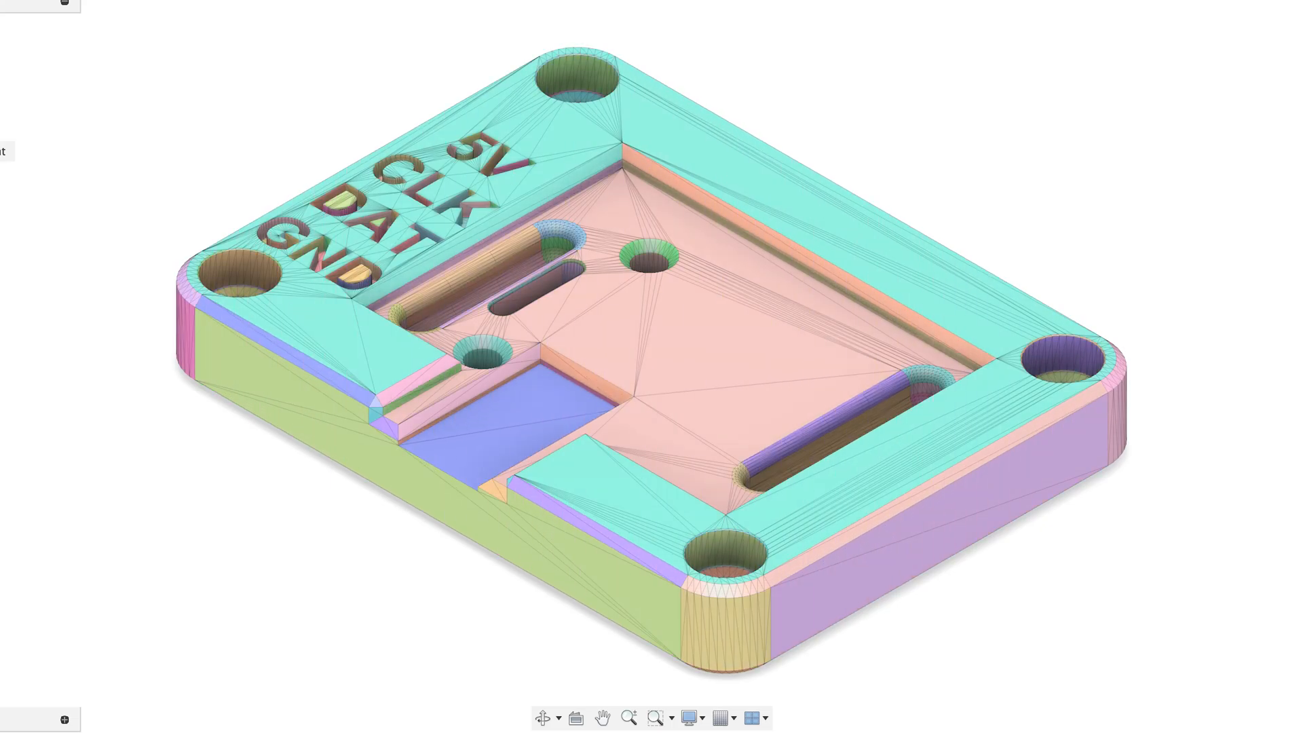
- Begin in a new blank Fusion design showing only the default origin
left_click(692, 717)
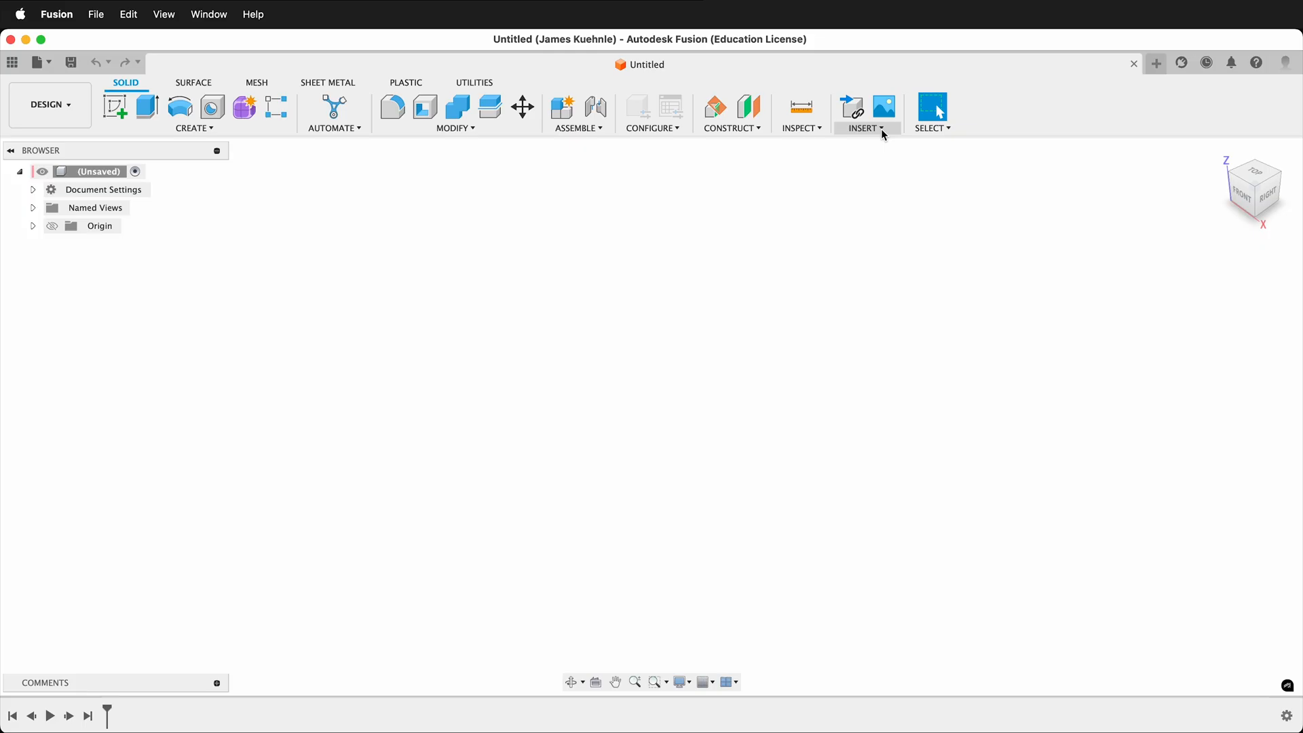
- Insert pixelblaze-mount.stl from the computer as a mesh body in millimetres
left_click(866, 113)
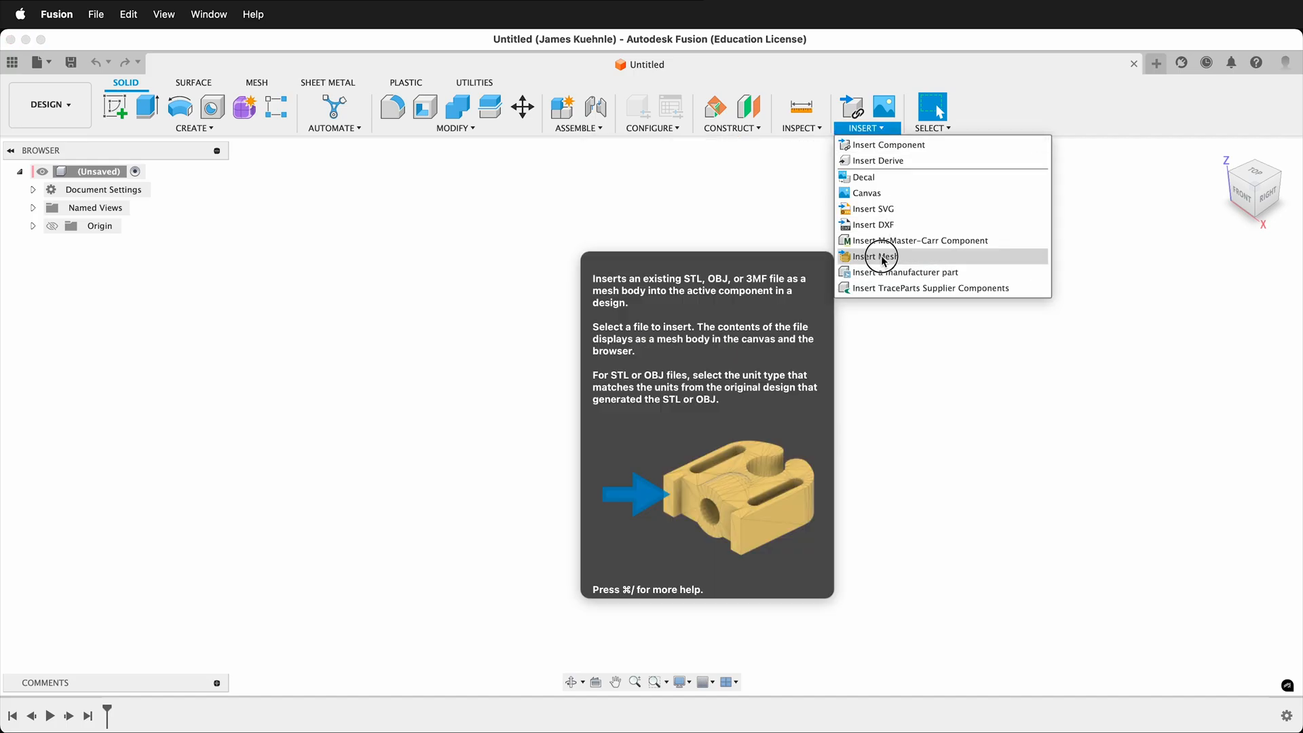
left_click(873, 256)
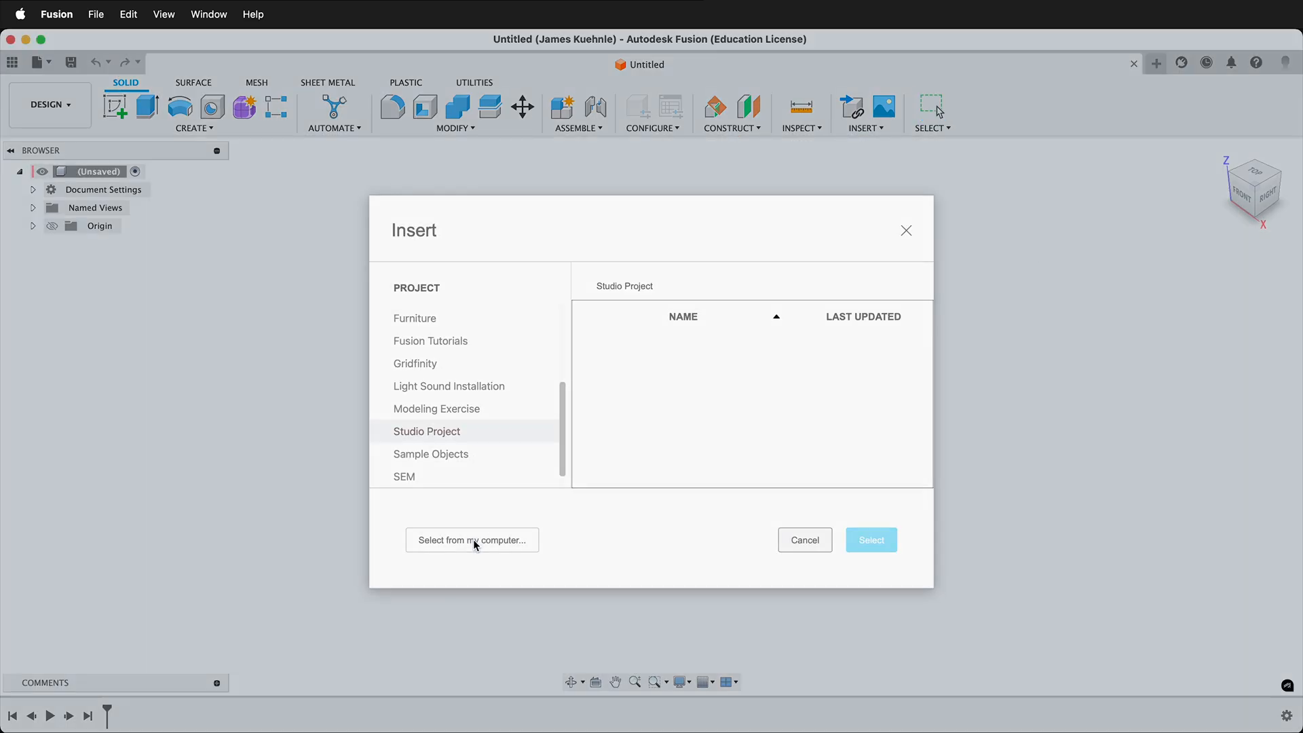
left_click(471, 541)
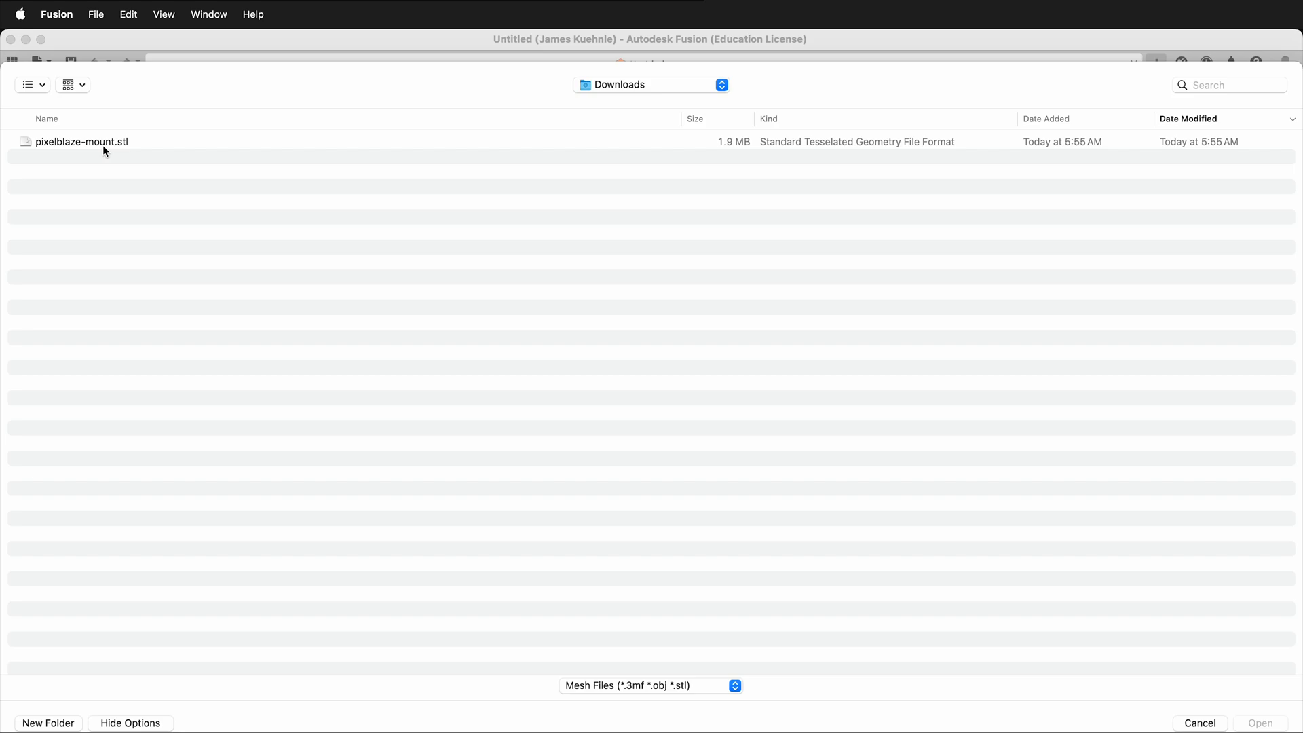
left_click(82, 141)
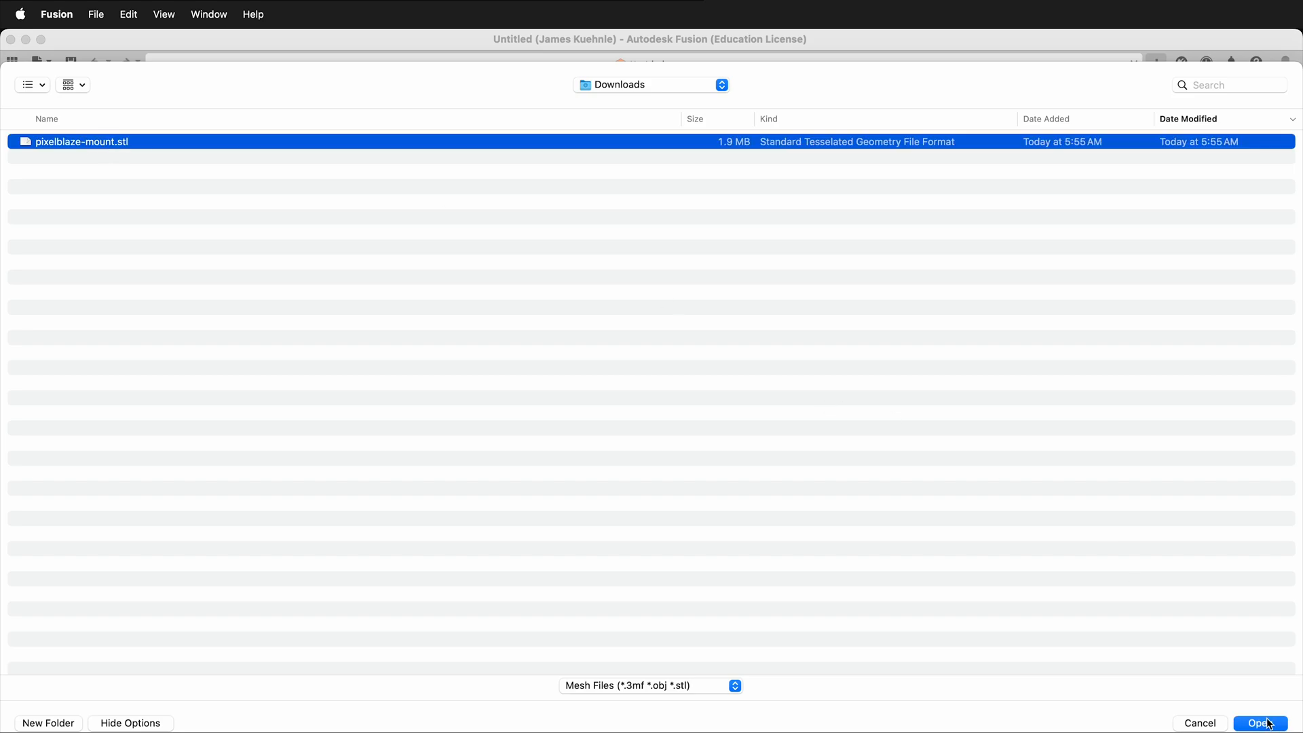
left_click(1260, 724)
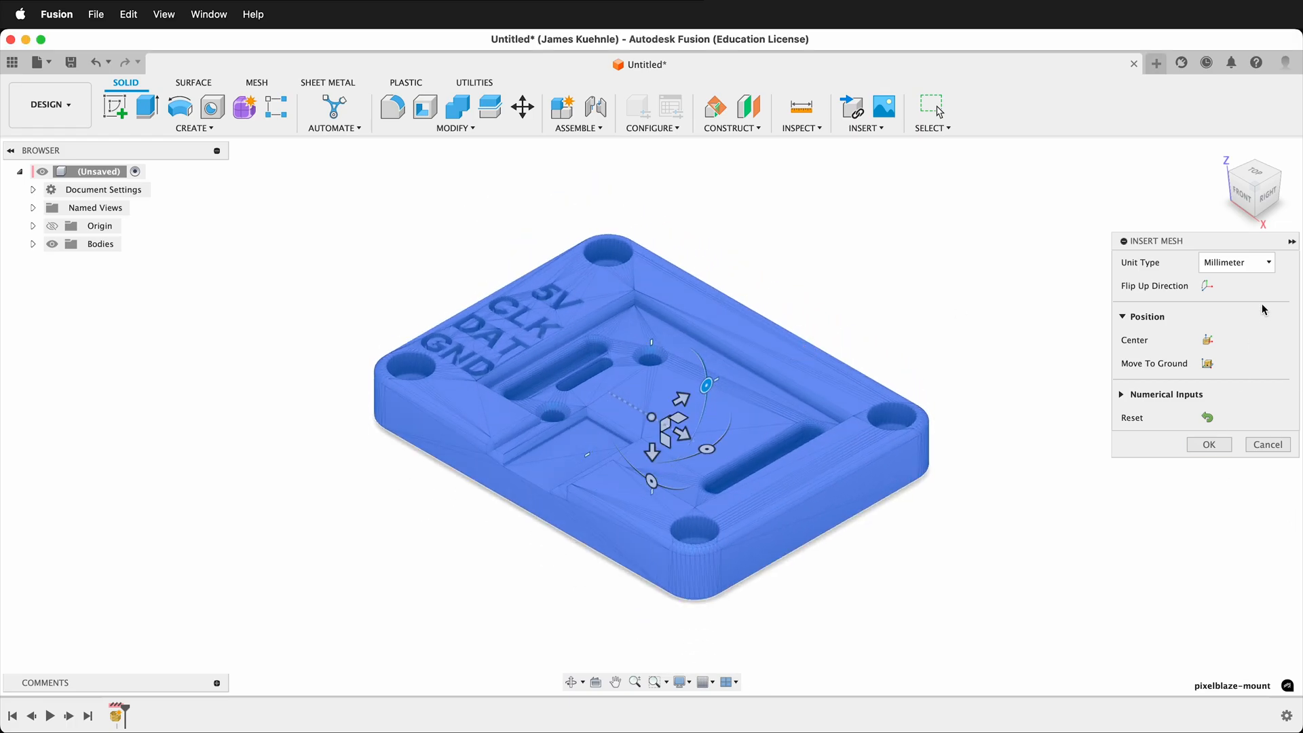
mouse_move(1158, 255)
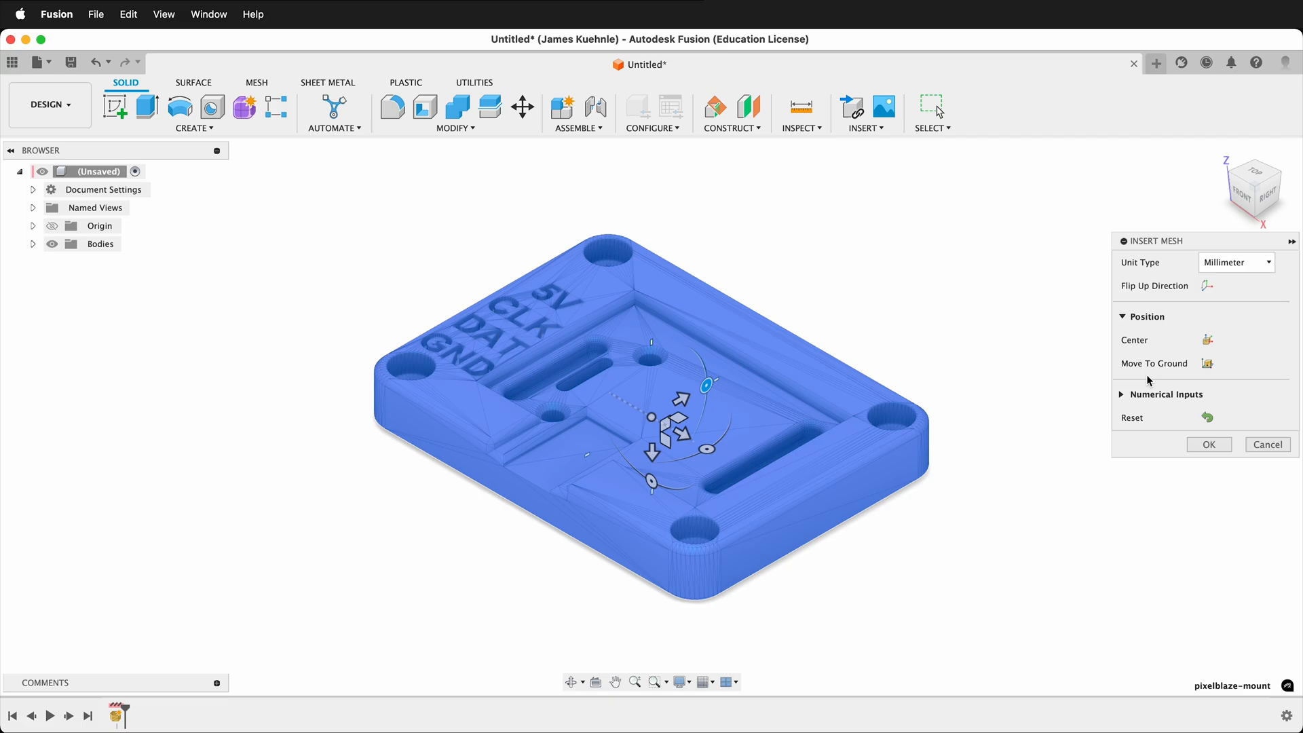
left_click(1208, 444)
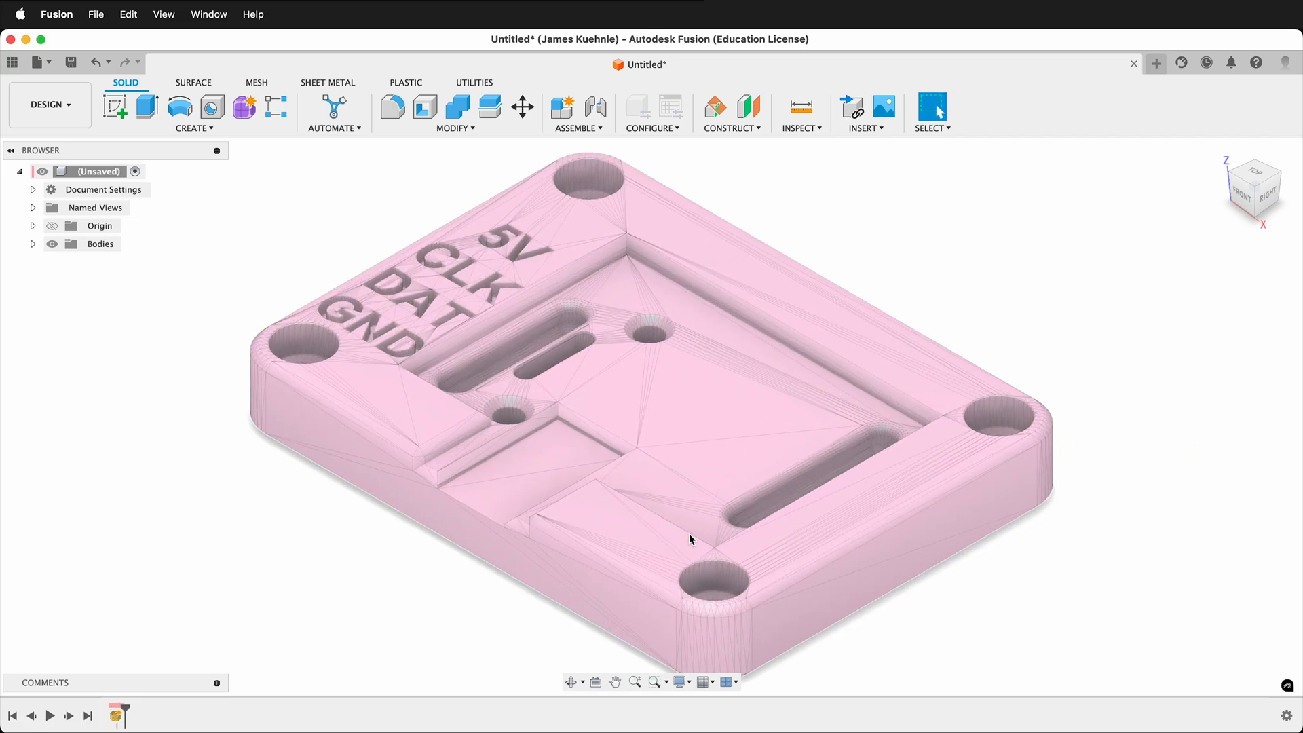
- Select the pixelblaze-mount mesh body to activate the mesh tools
scroll("up", 3)
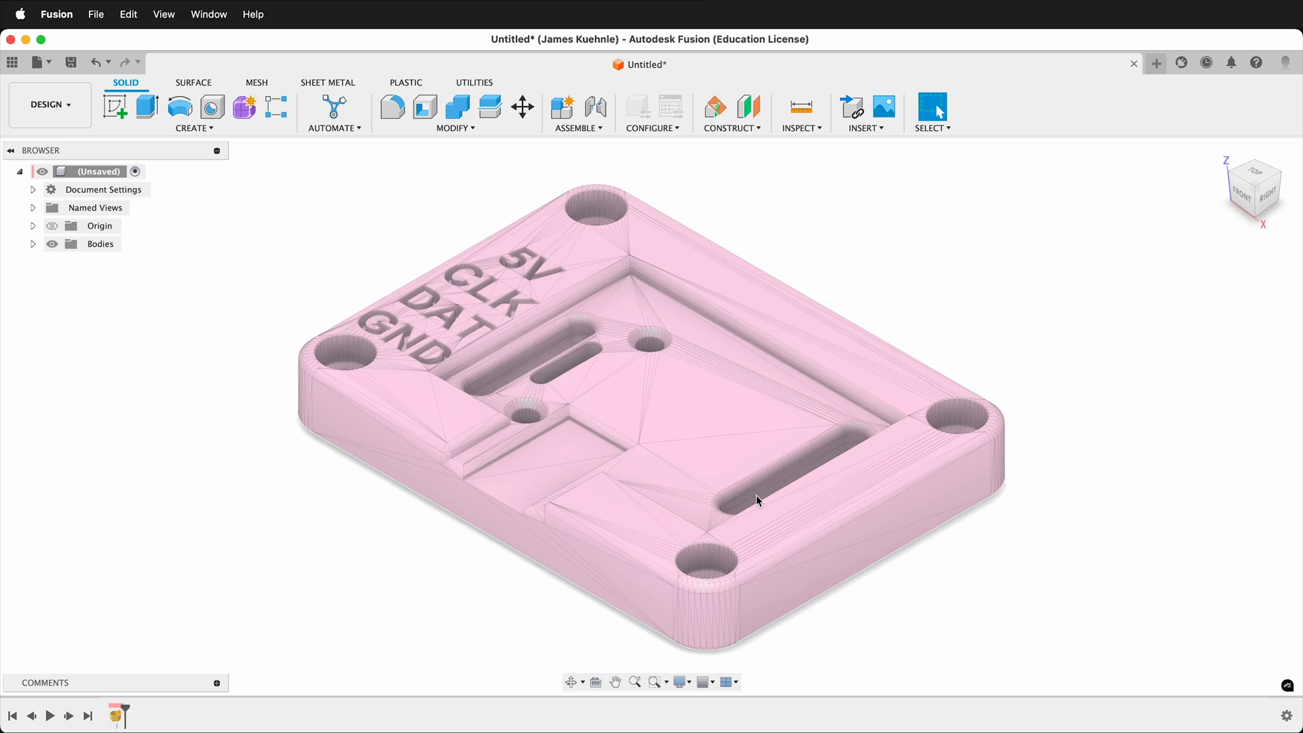
left_click(256, 83)
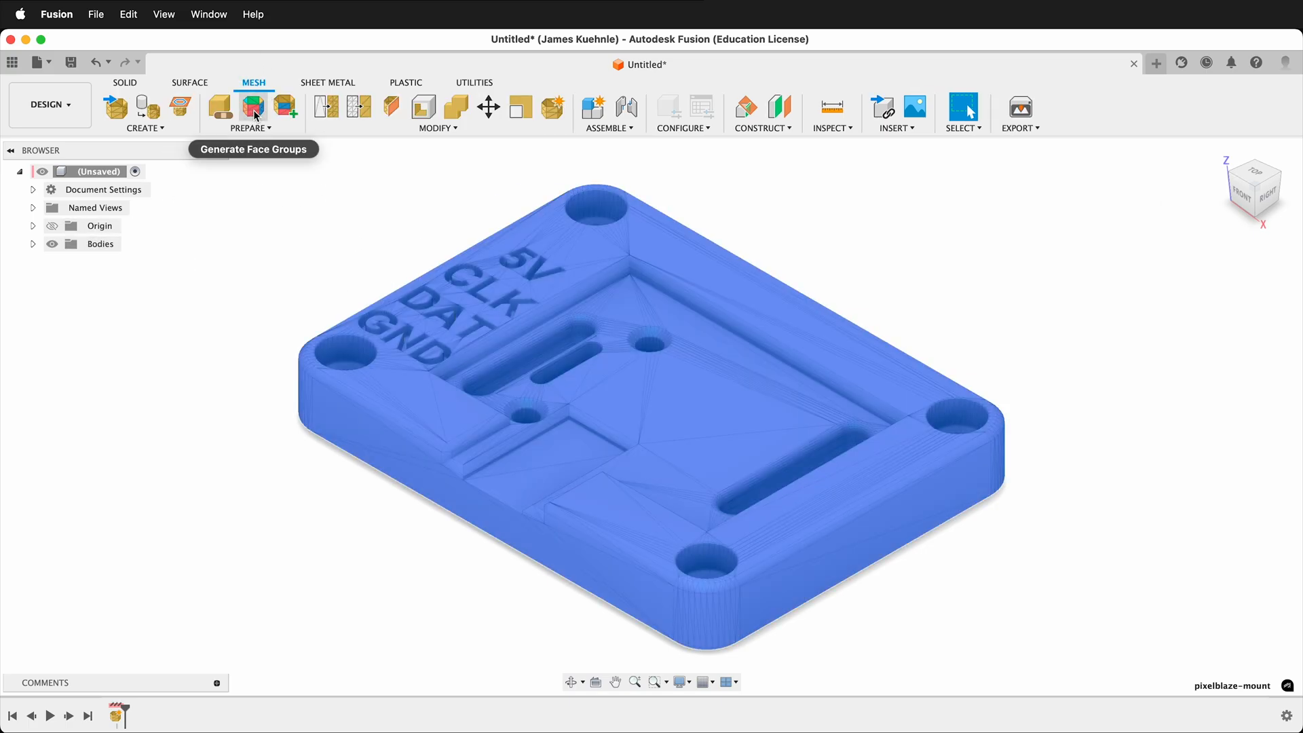
- Generate face groups on the mesh using the Accurate type with preview expanded
left_click(252, 106)
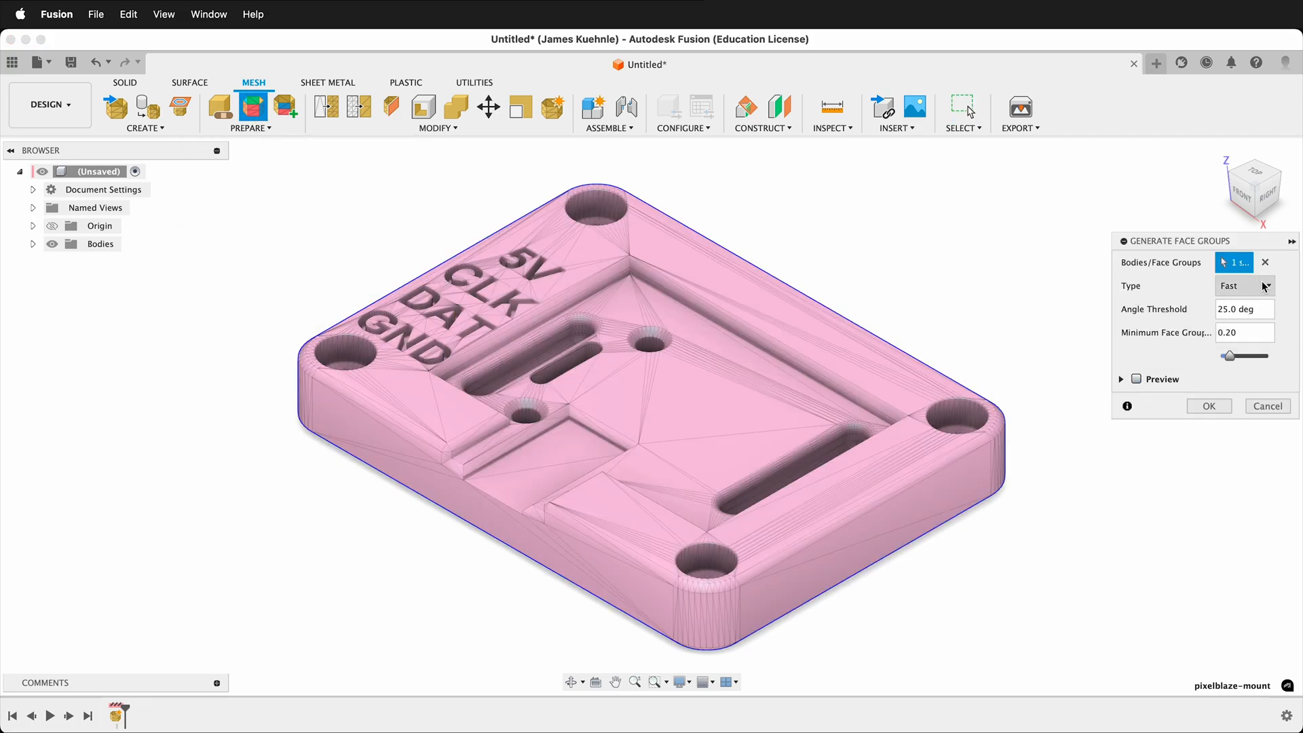
left_click(1245, 285)
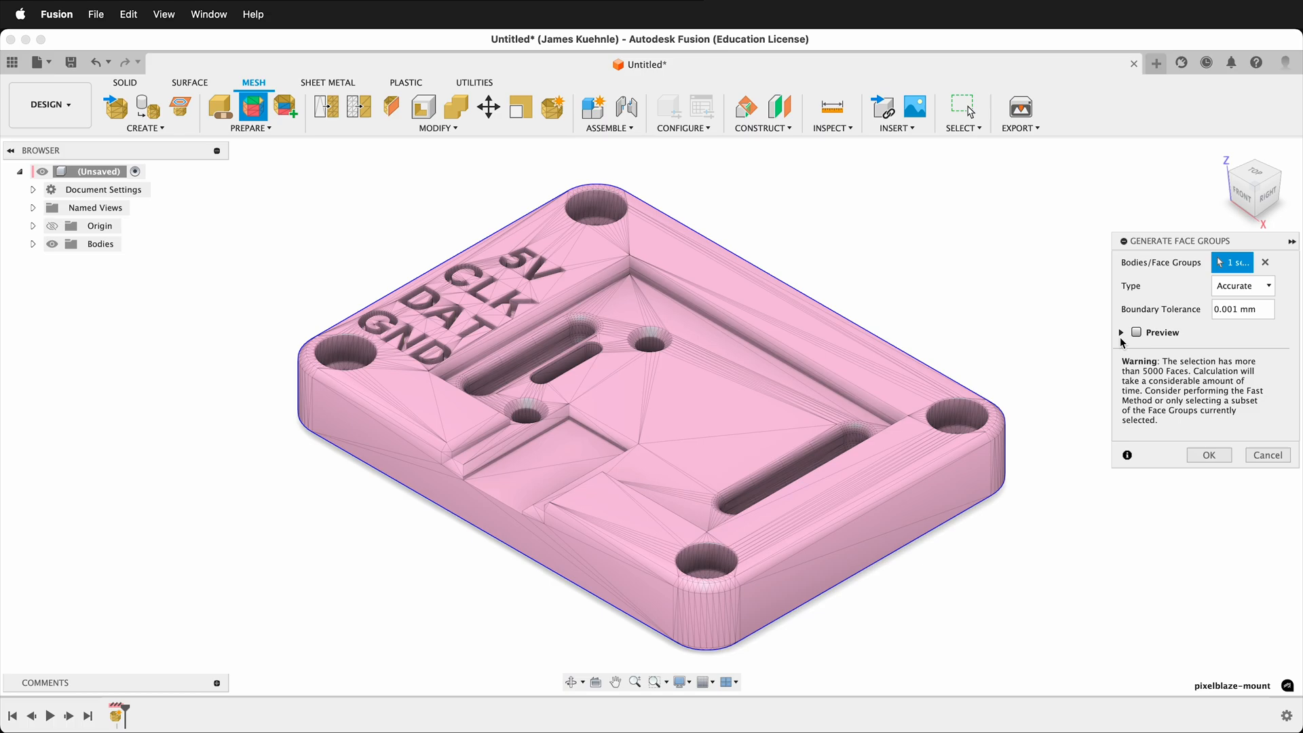
left_click(1121, 331)
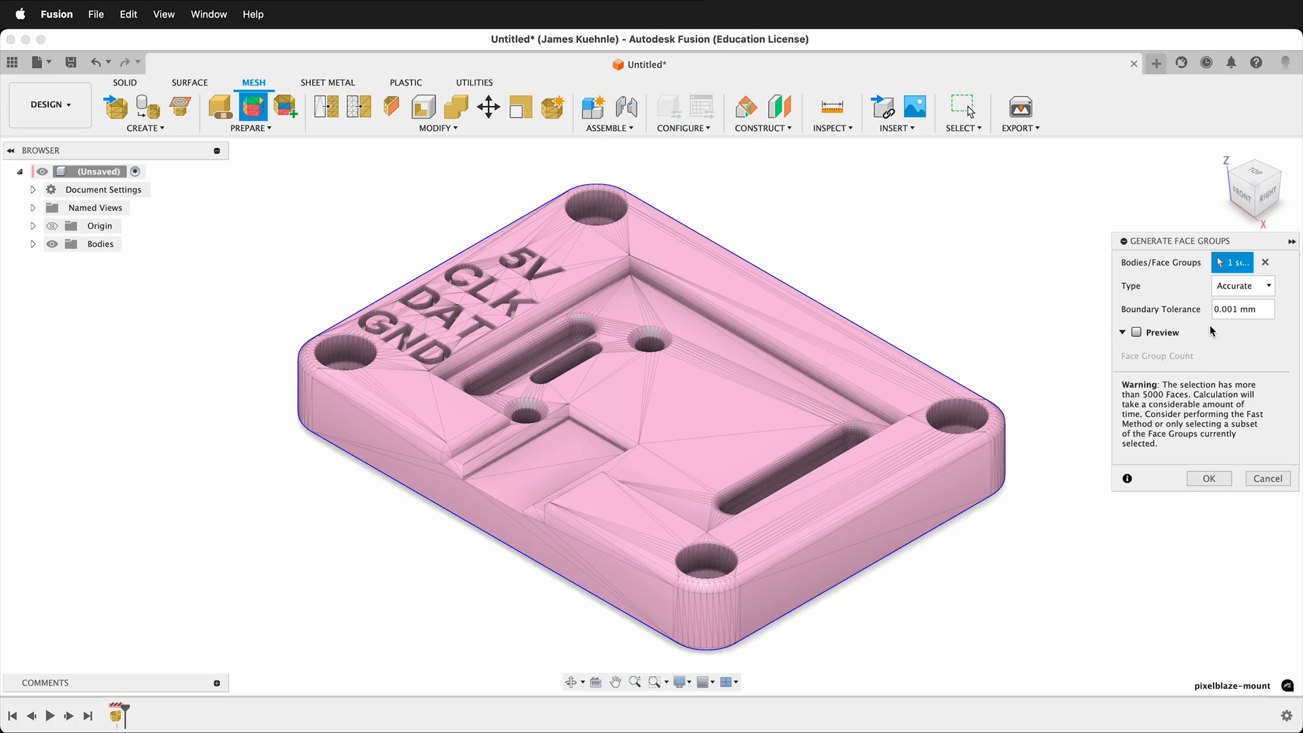
mouse_move(1242, 309)
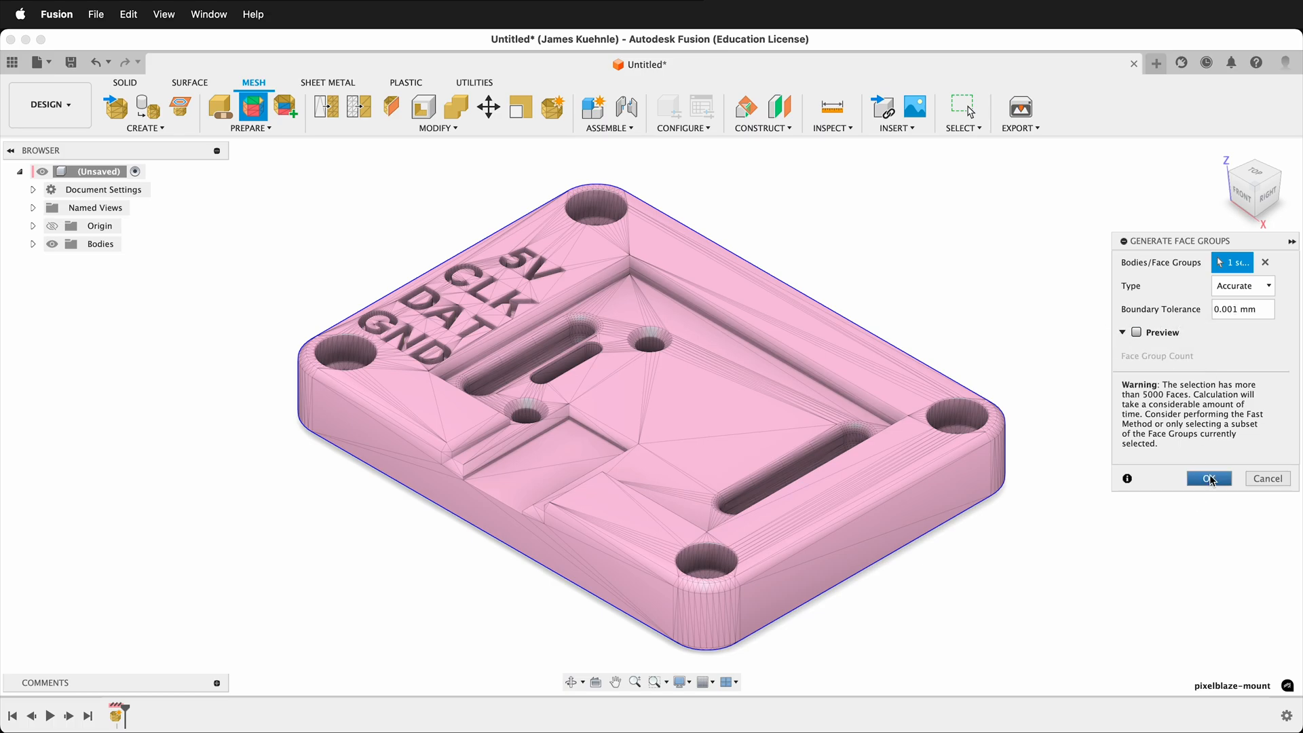
left_click(1209, 478)
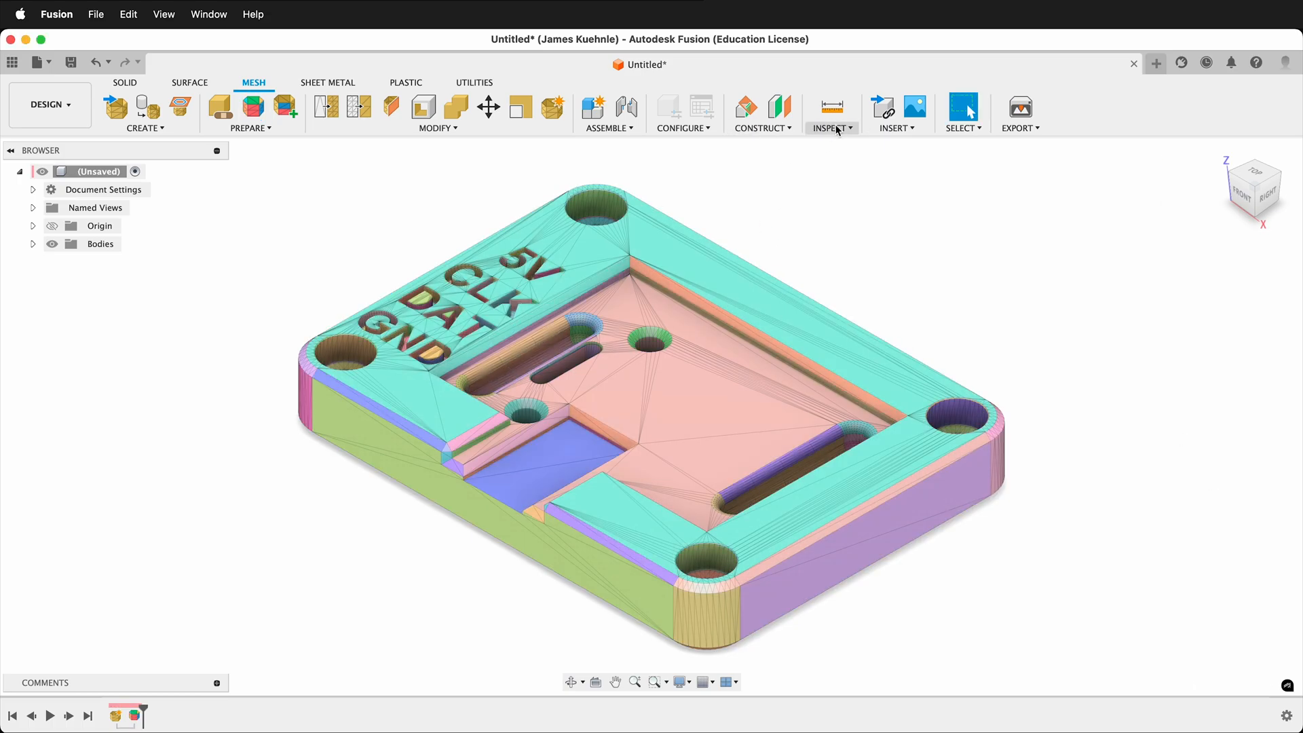
left_click(831, 128)
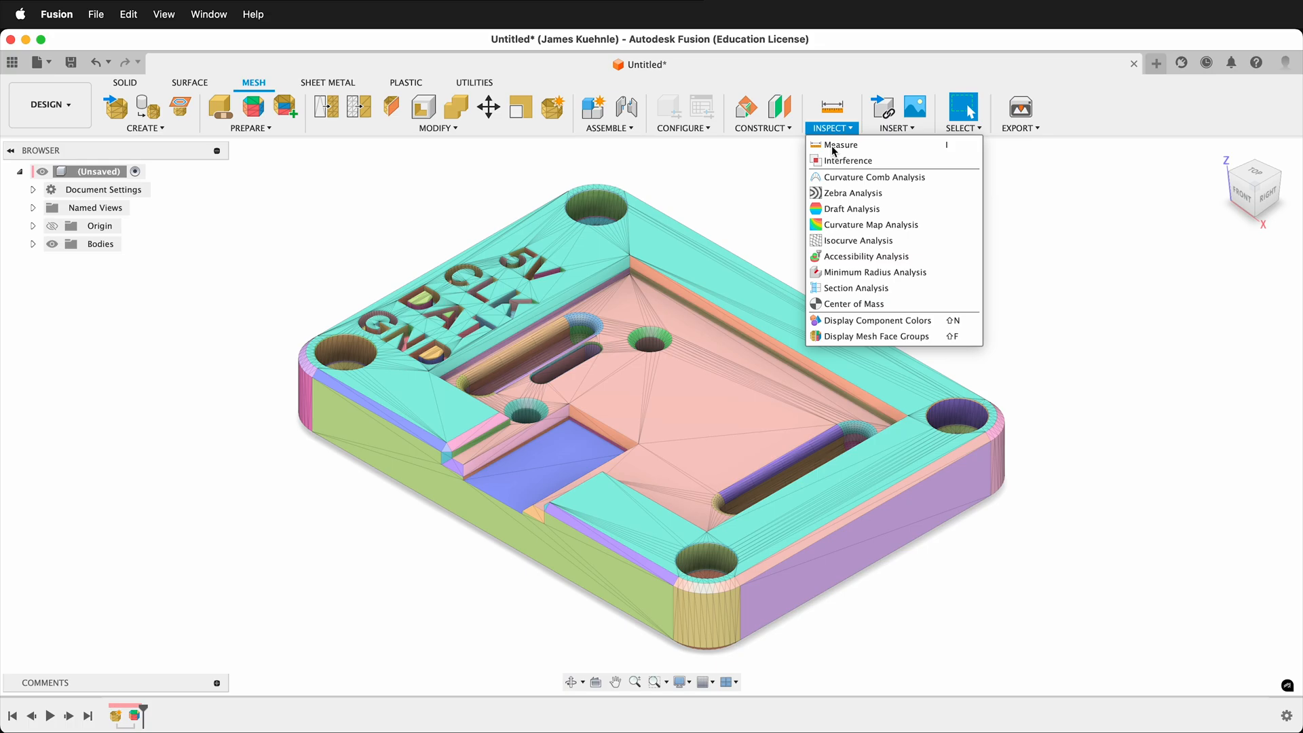
left_click(874, 335)
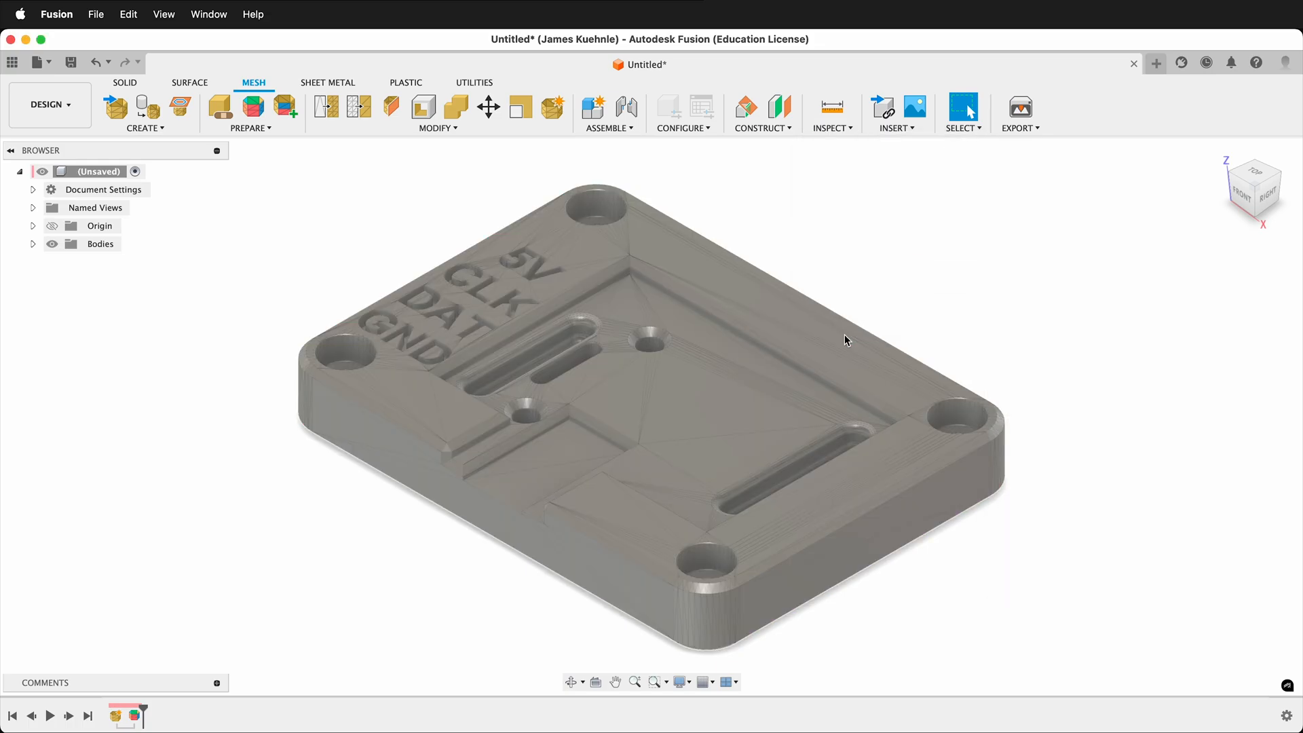
left_click(832, 128)
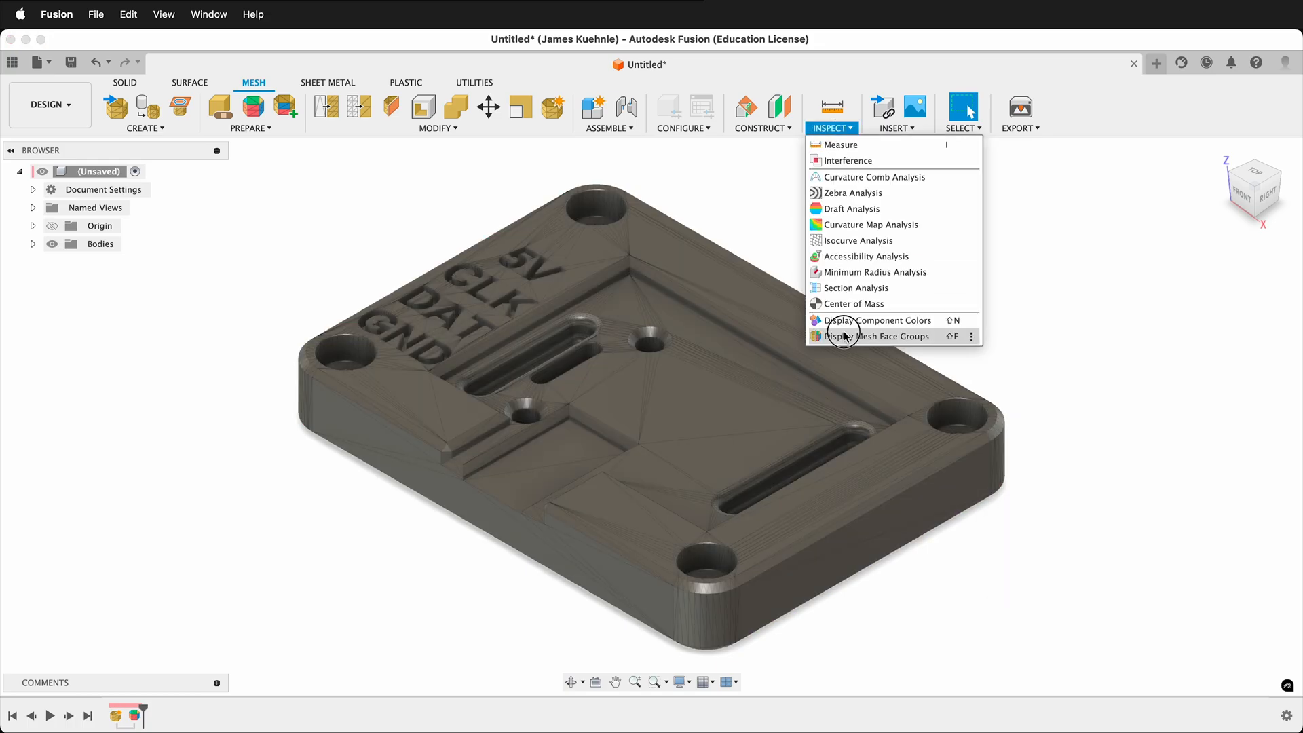
left_click(878, 335)
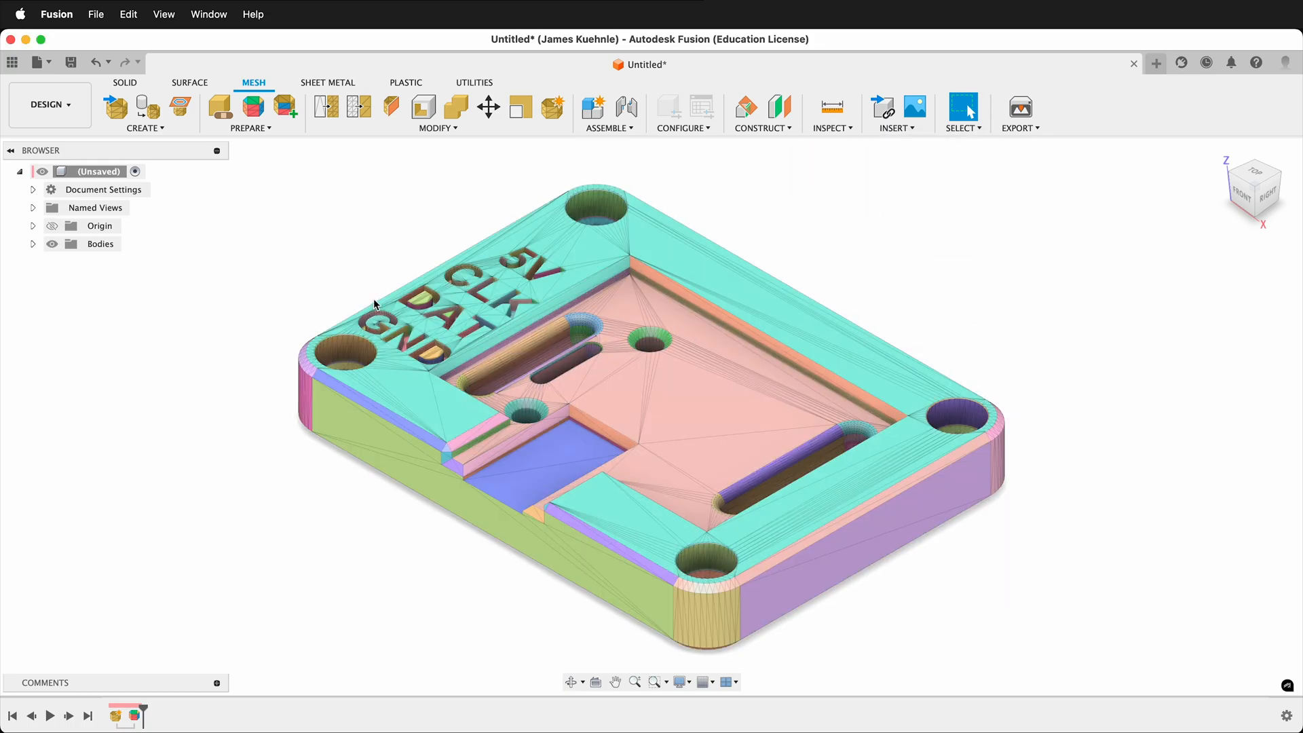
mouse_move(369, 264)
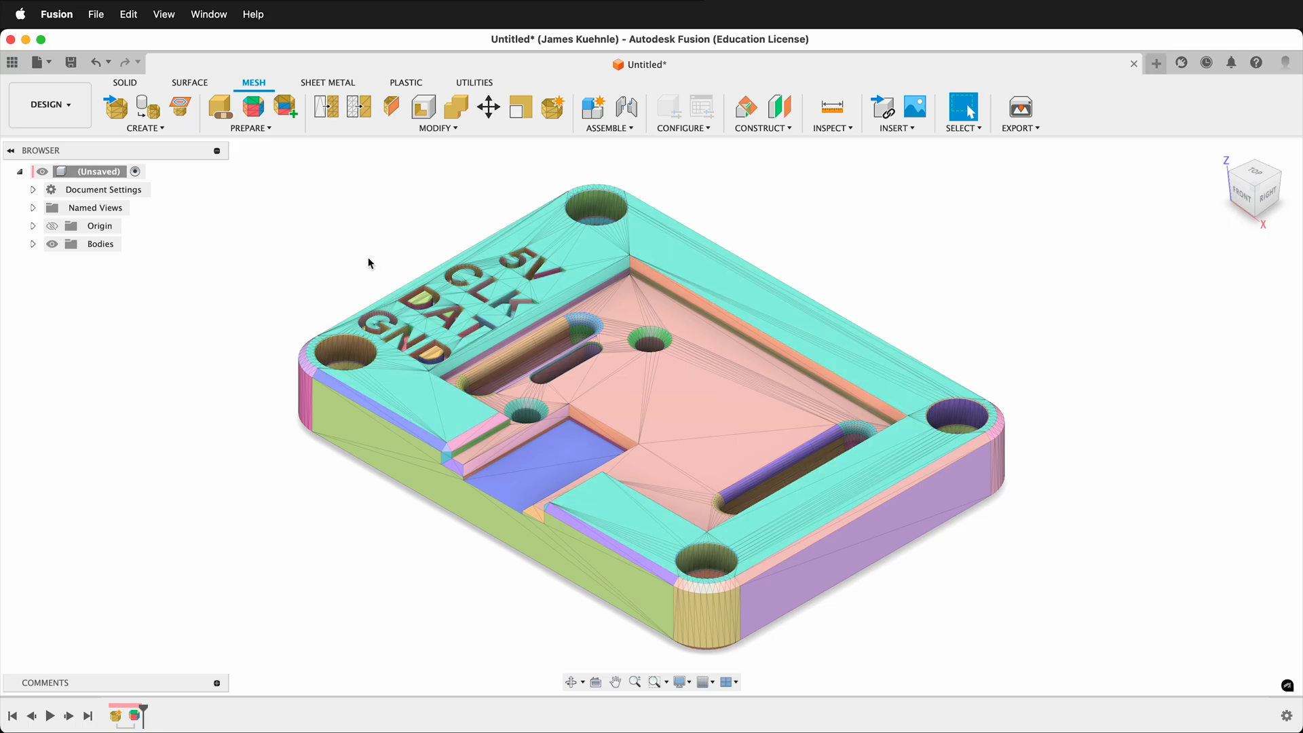
left_click(478, 305)
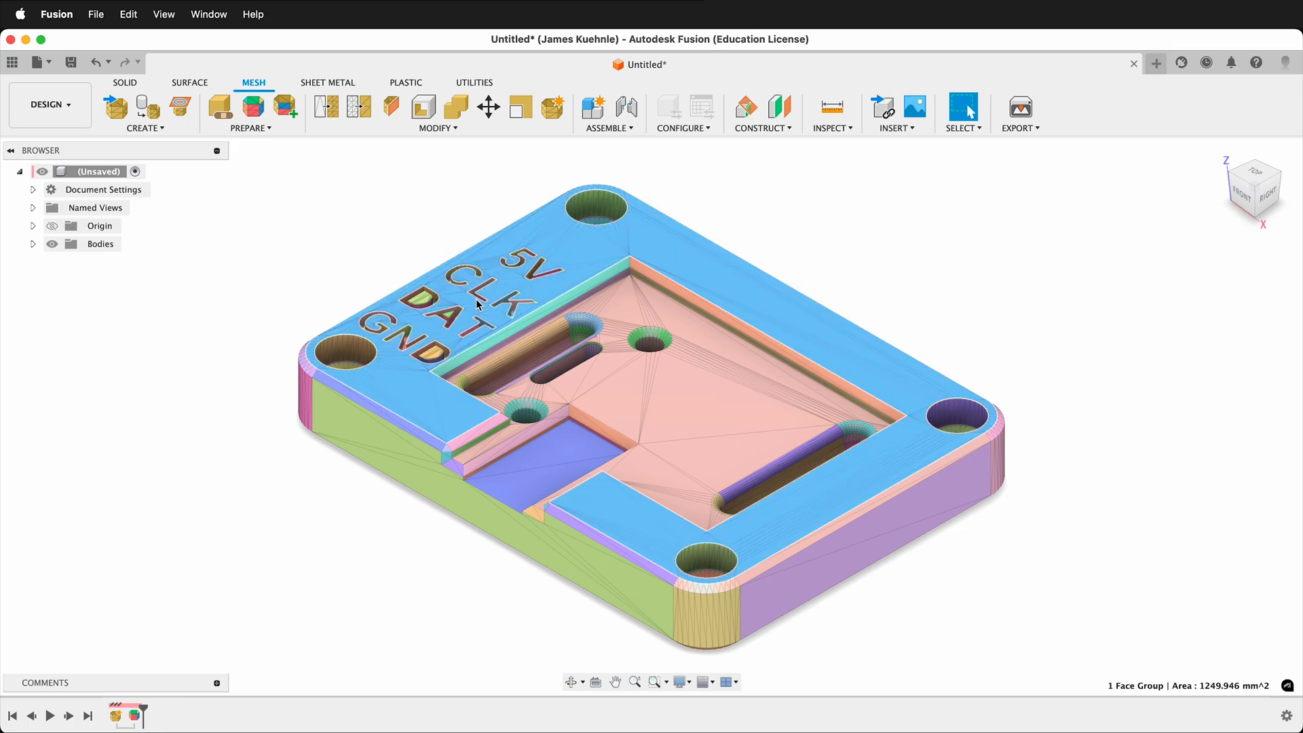
- Convert the mesh to a parametric solid using the Prismatic method and select the result
left_click(434, 127)
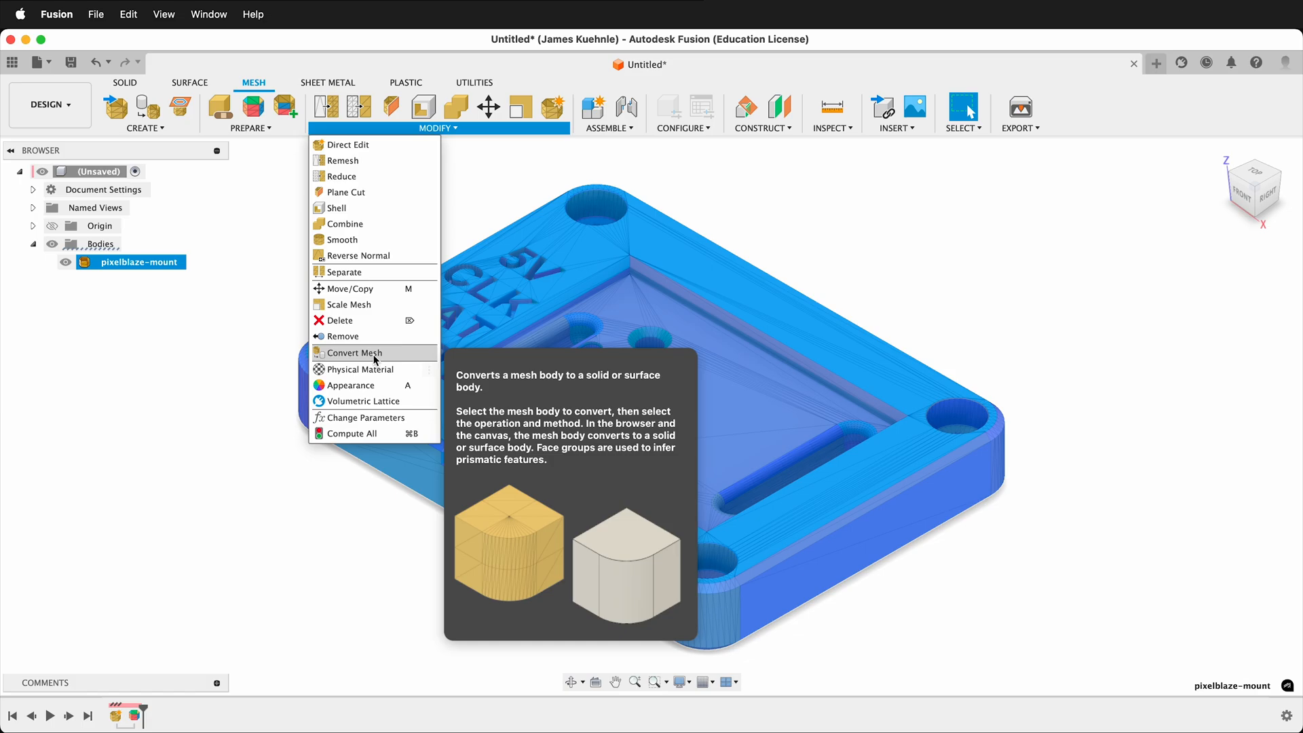
left_click(355, 352)
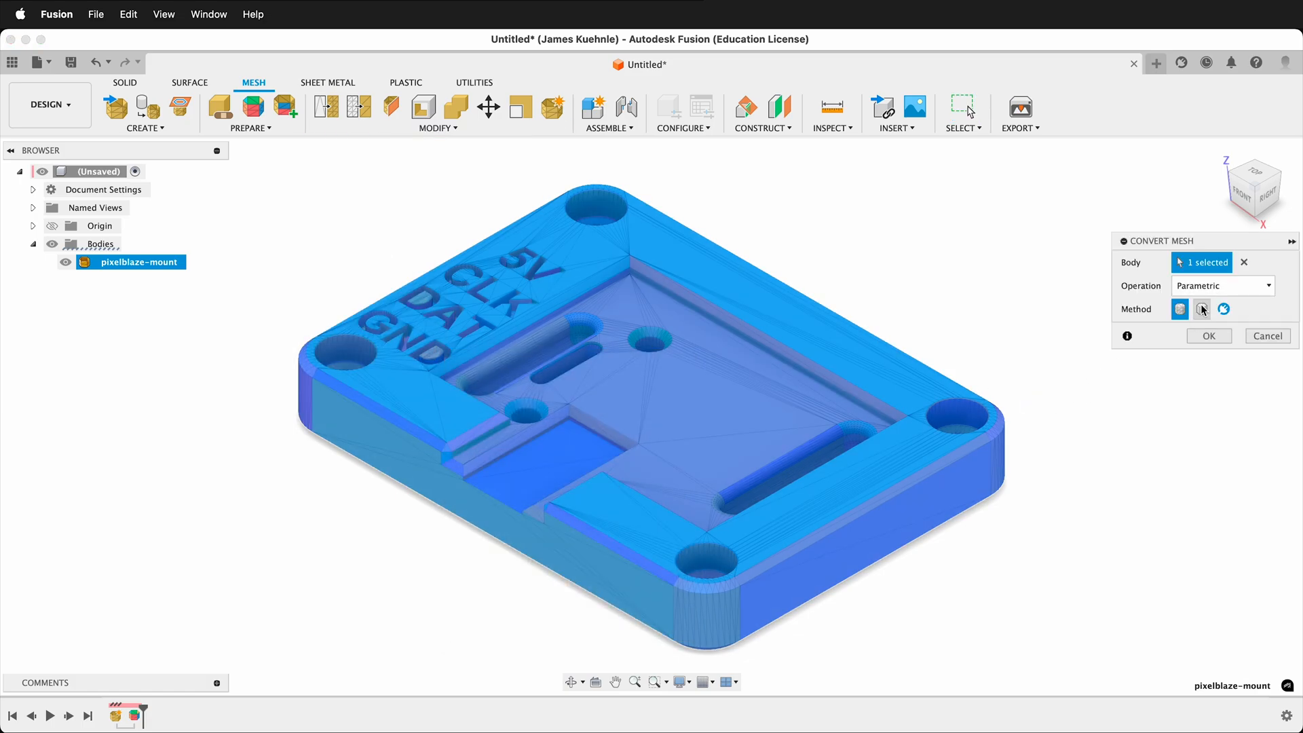
left_click(1202, 308)
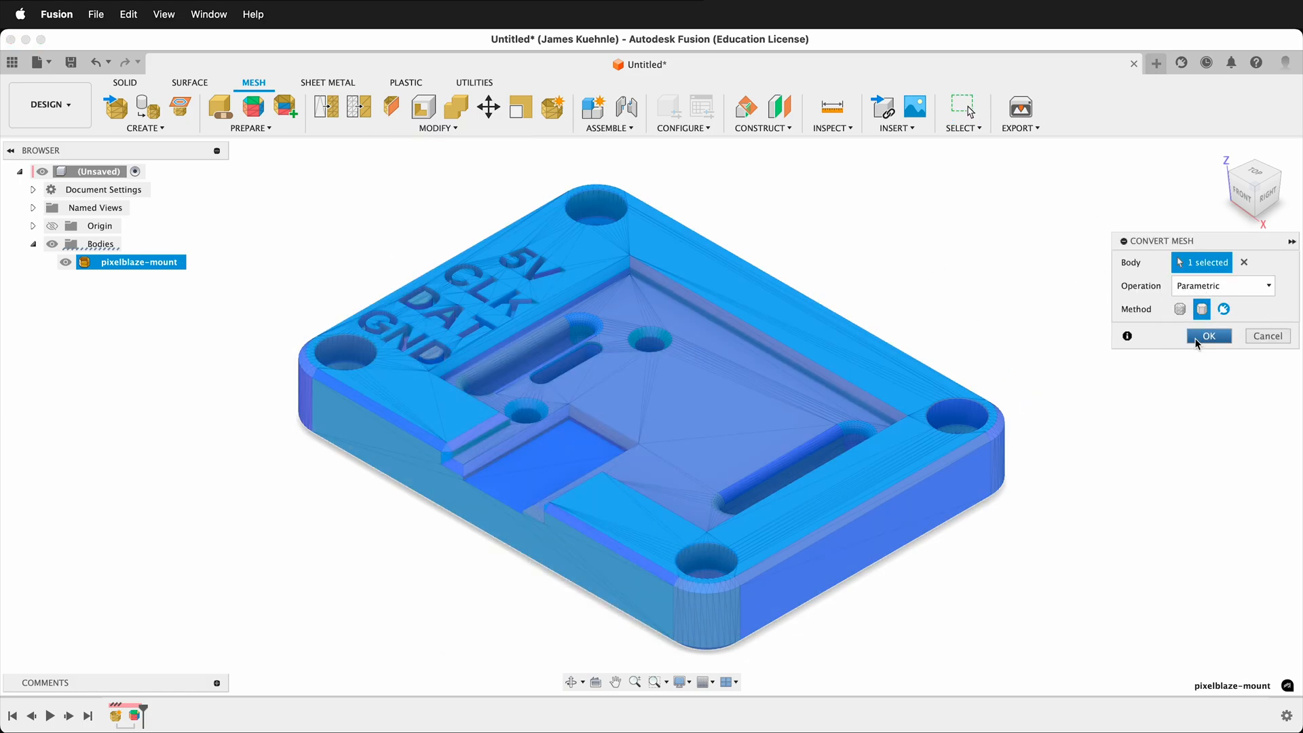
left_click(1209, 335)
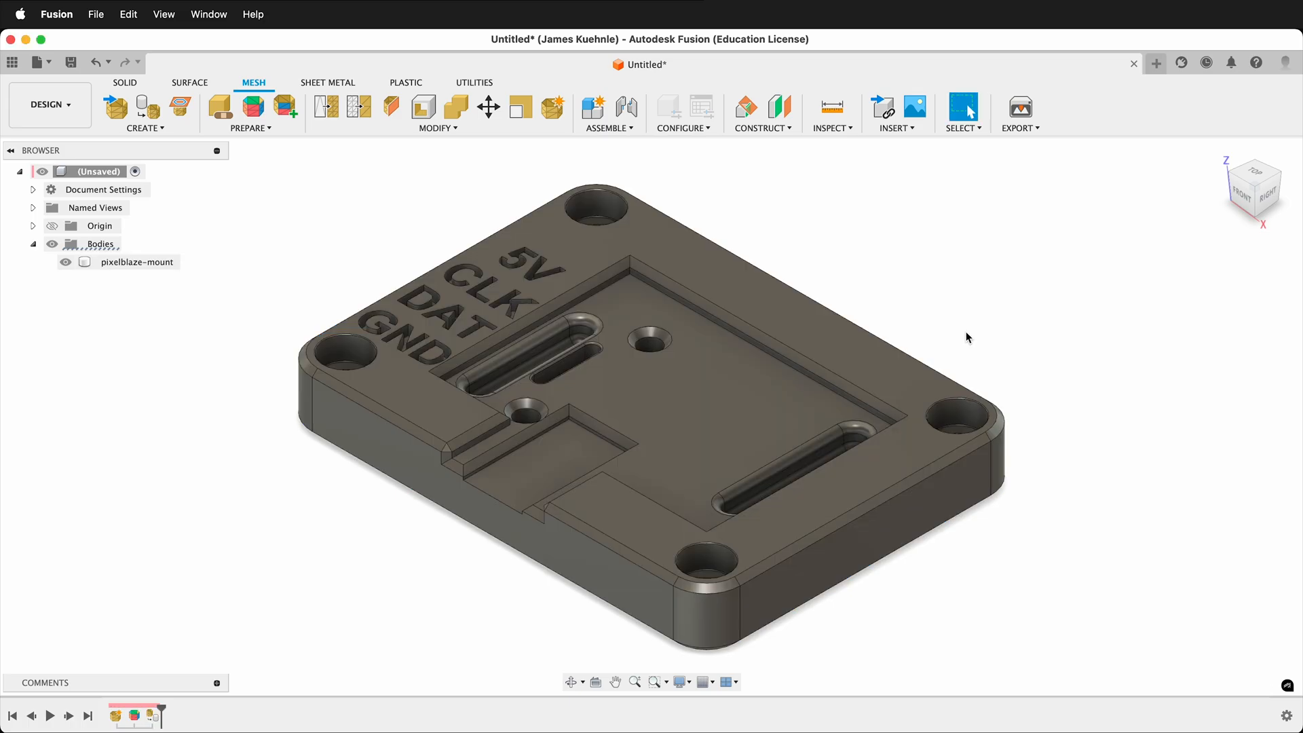
left_click(137, 262)
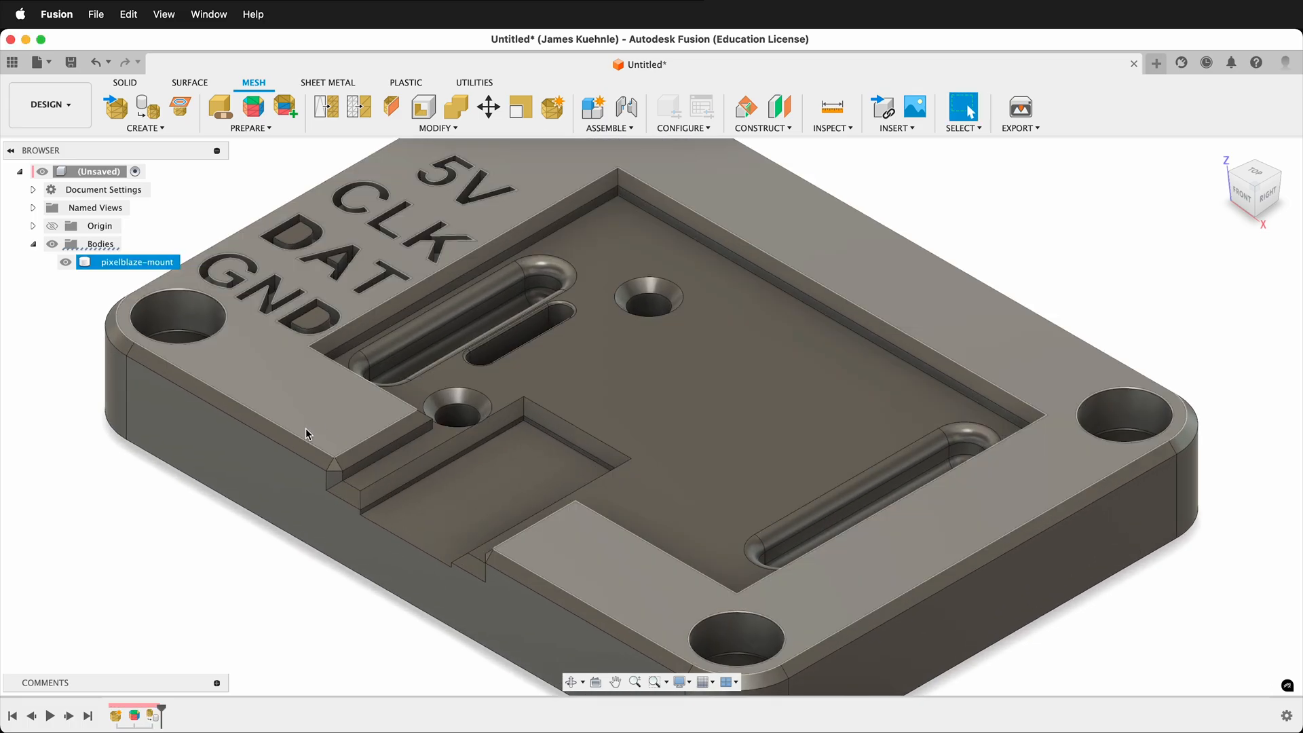